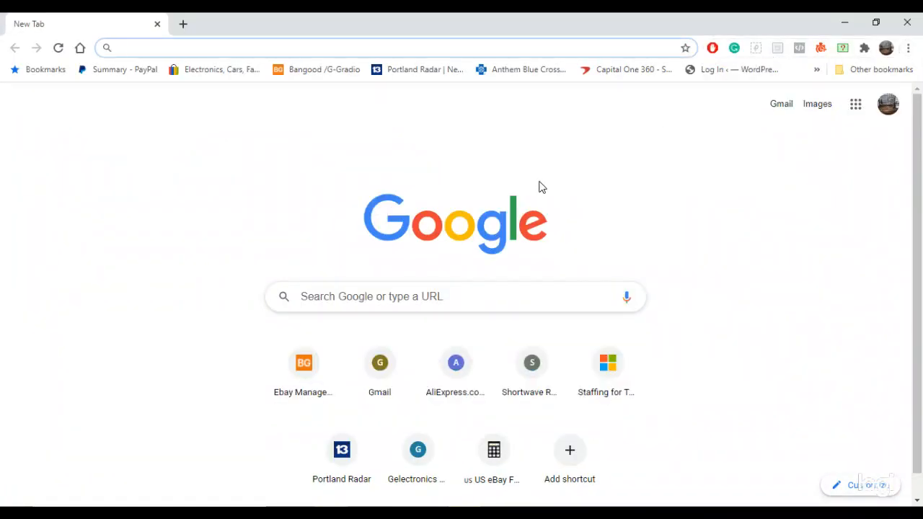
Navigate to linksinet.com and dismiss the HDCVI kit advert overlay.
left_click(173, 48)
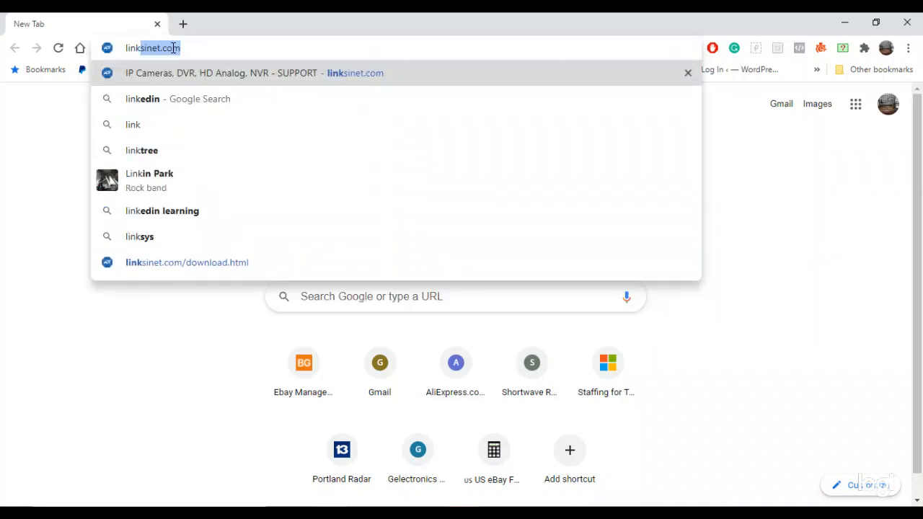
type("linkk")
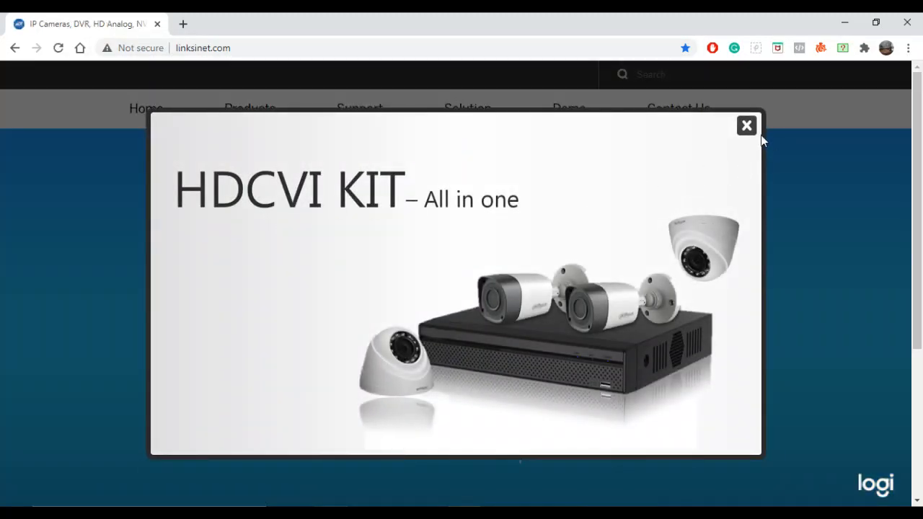
left_click(747, 124)
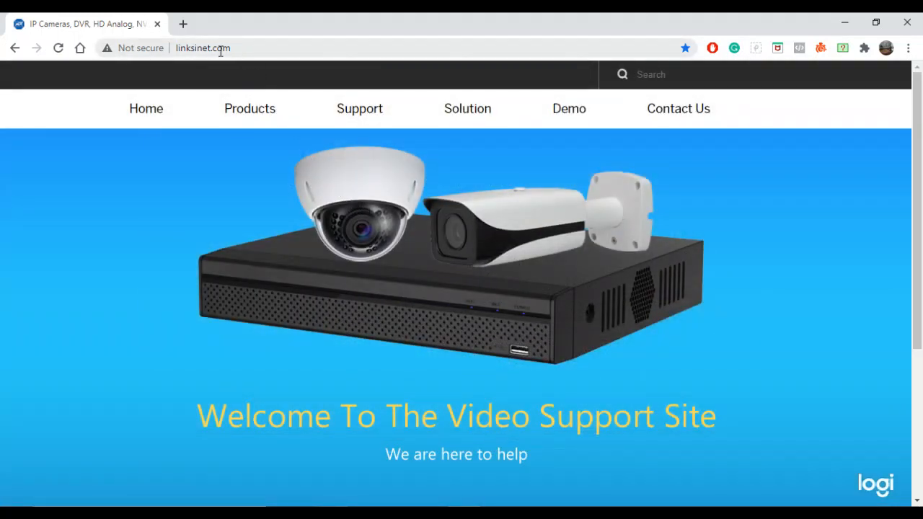
From Support > Downloads, start the ADT VideoView (Windows) installer download.
left_click(359, 108)
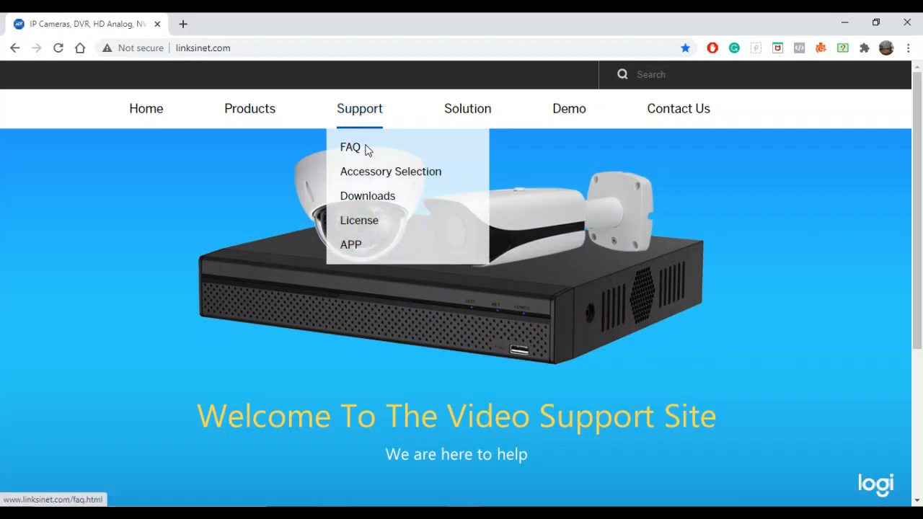
left_click(366, 196)
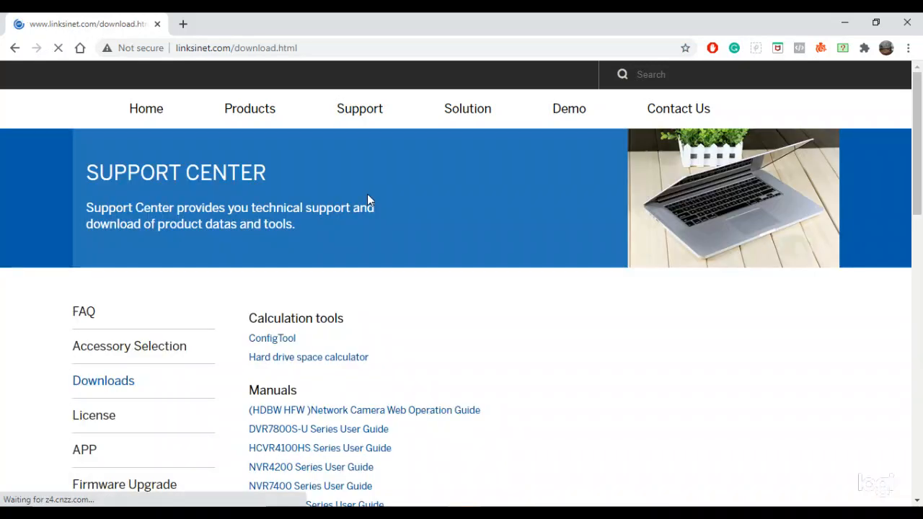
scroll("down", 3)
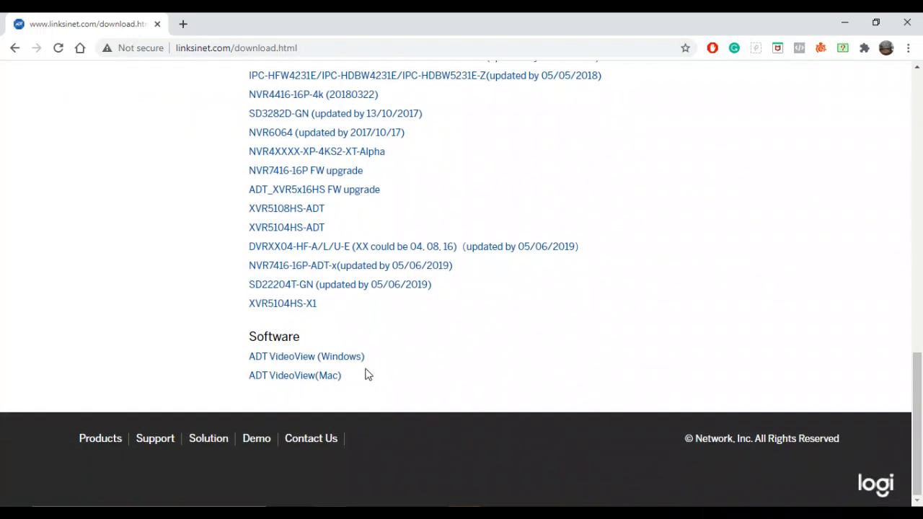
mouse_move(294, 375)
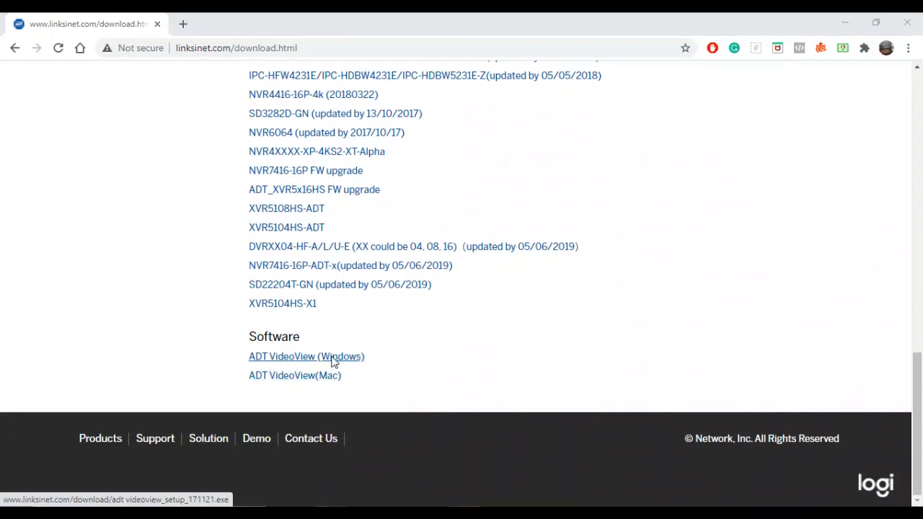
left_click(306, 356)
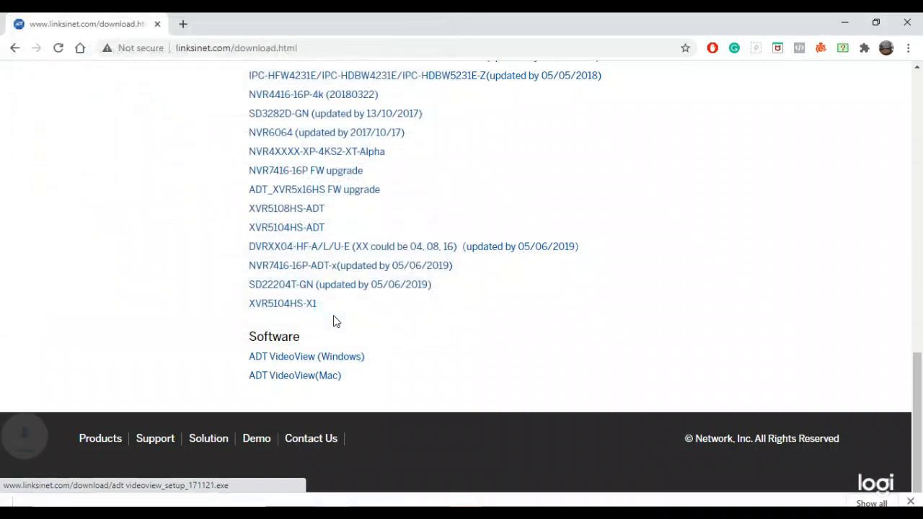
Let the ADT VideoView setup download finish and show the file's options.
left_click(305, 356)
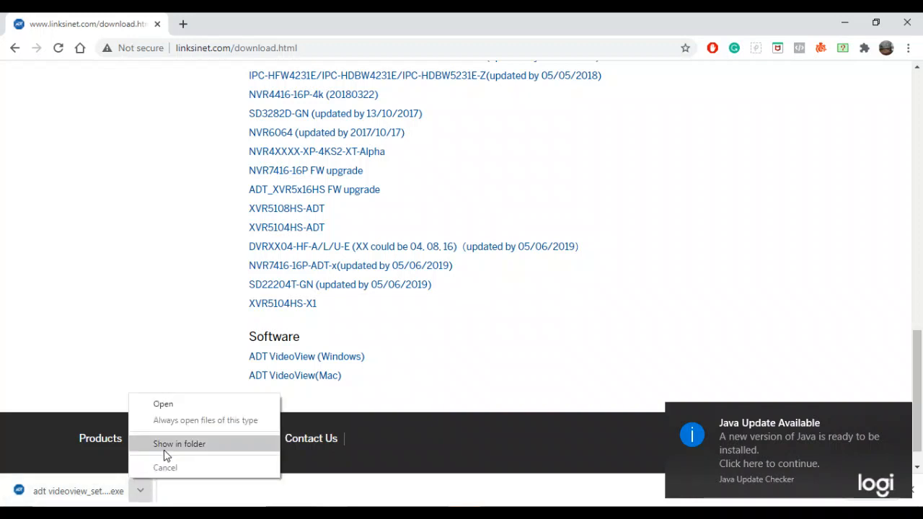
Run the downloaded setup from its folder and continue with both default components selected.
left_click(179, 444)
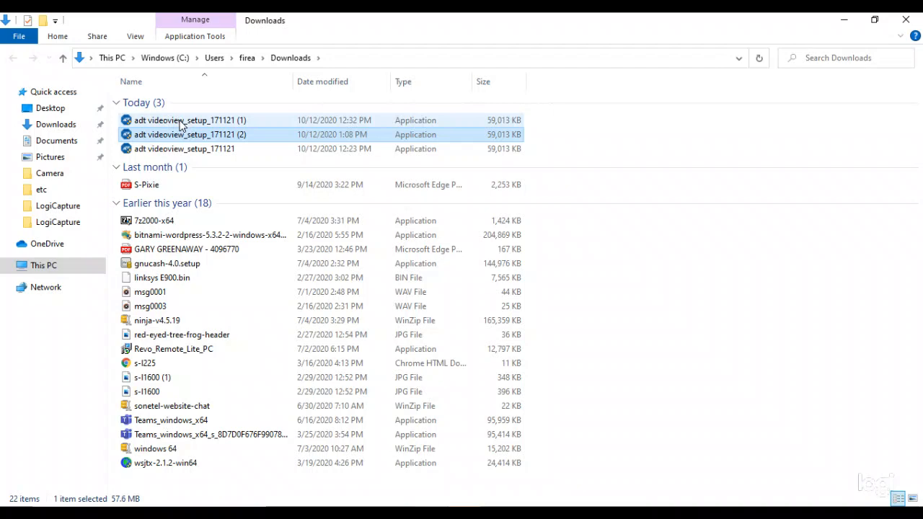
left_click(190, 120)
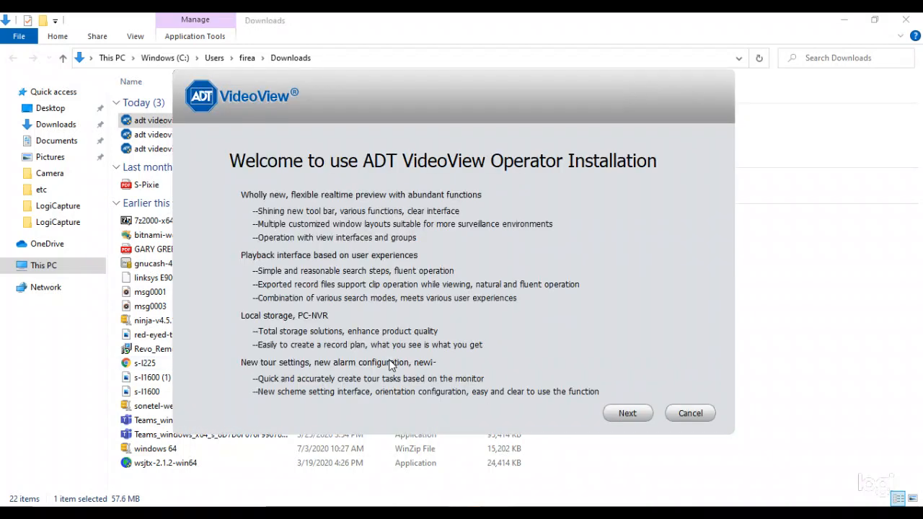
mouse_move(281, 170)
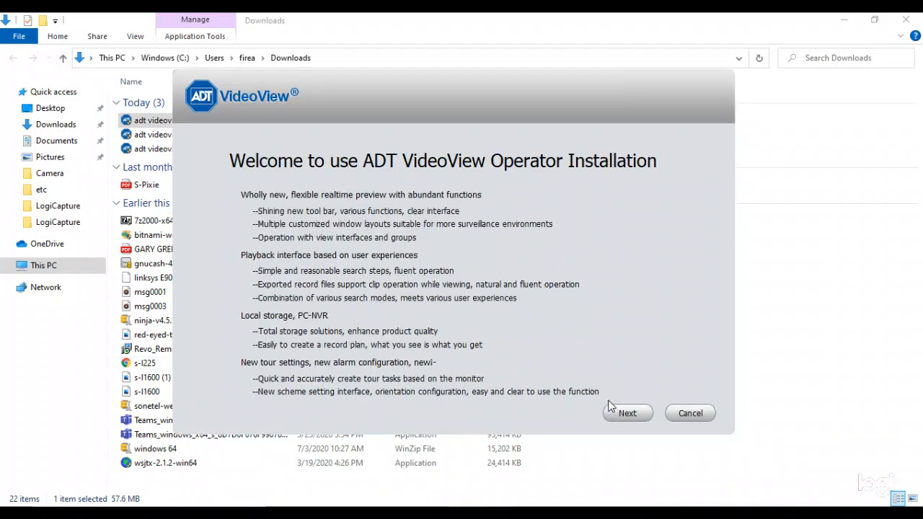
left_click(626, 412)
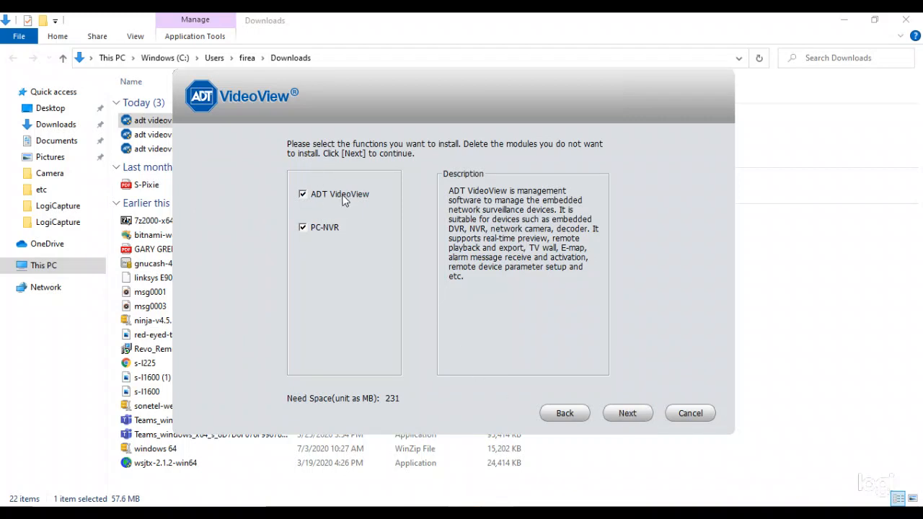
left_click(626, 412)
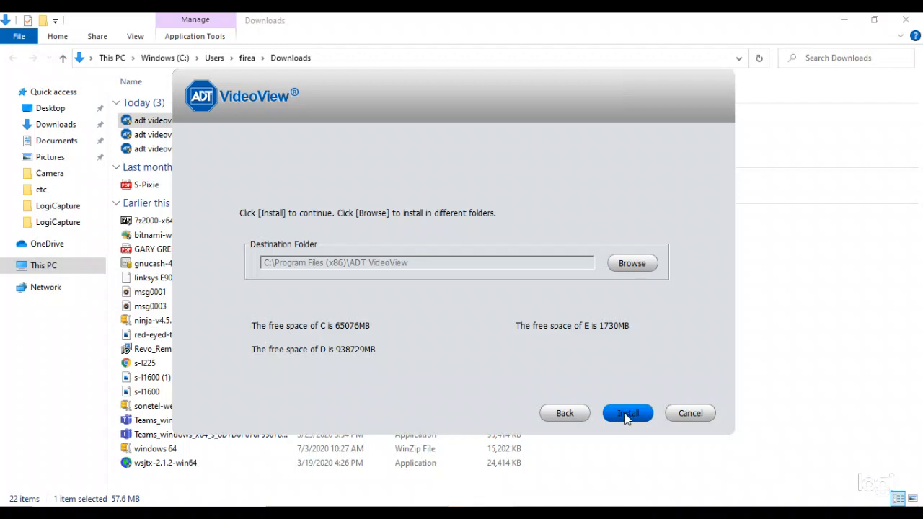
Install to the default folder and finish with Run ADT VideoView ticked.
left_click(626, 413)
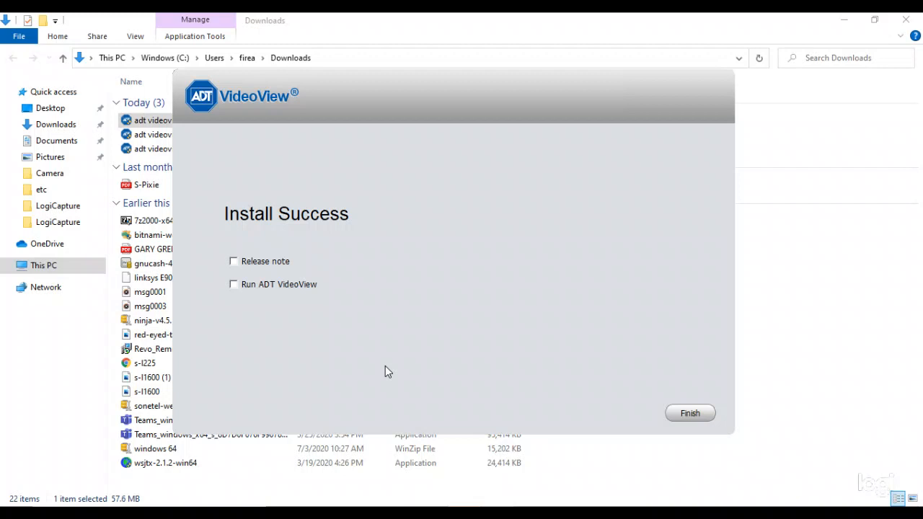
mouse_move(361, 356)
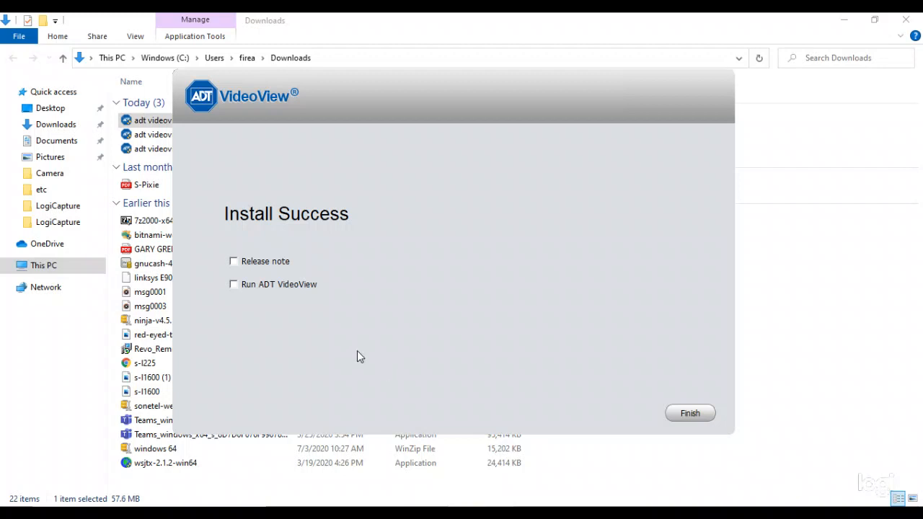
left_click(234, 284)
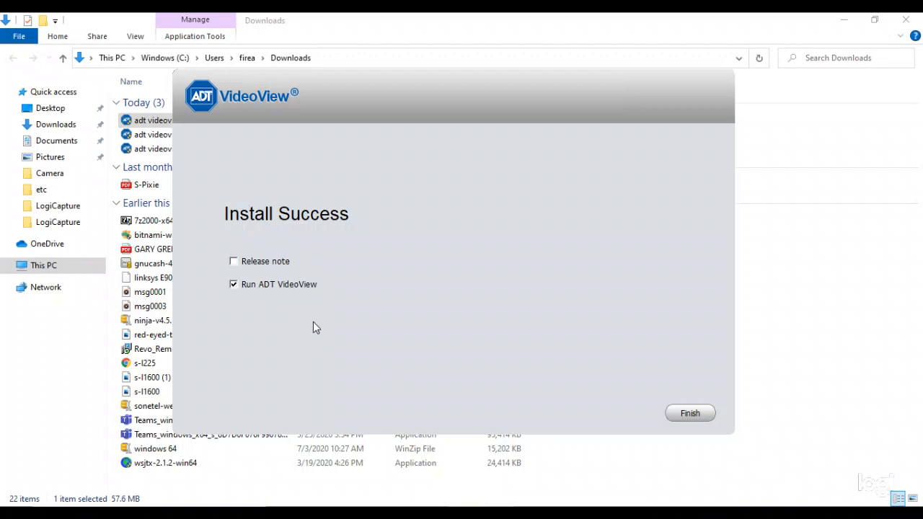
left_click(689, 413)
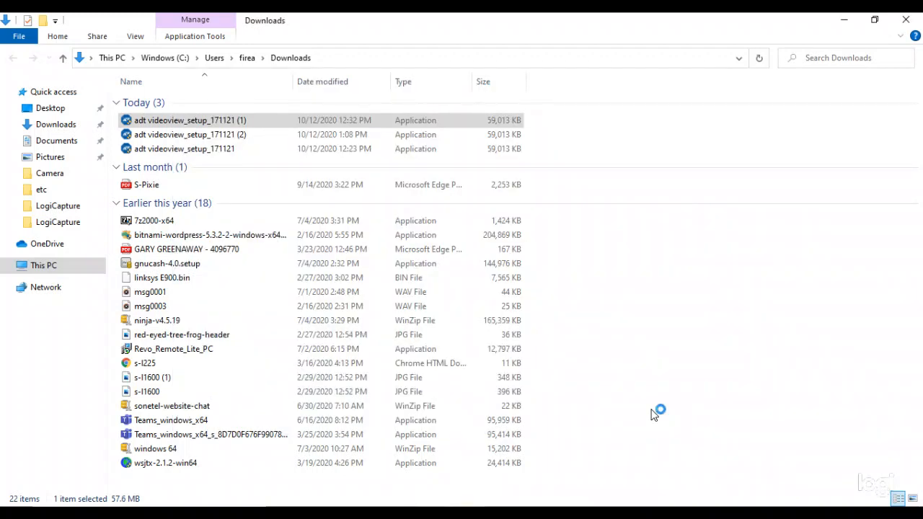
Sign in as admin and add the detected NVR at 192.168.1.151, confirming with OK.
double_click(190, 120)
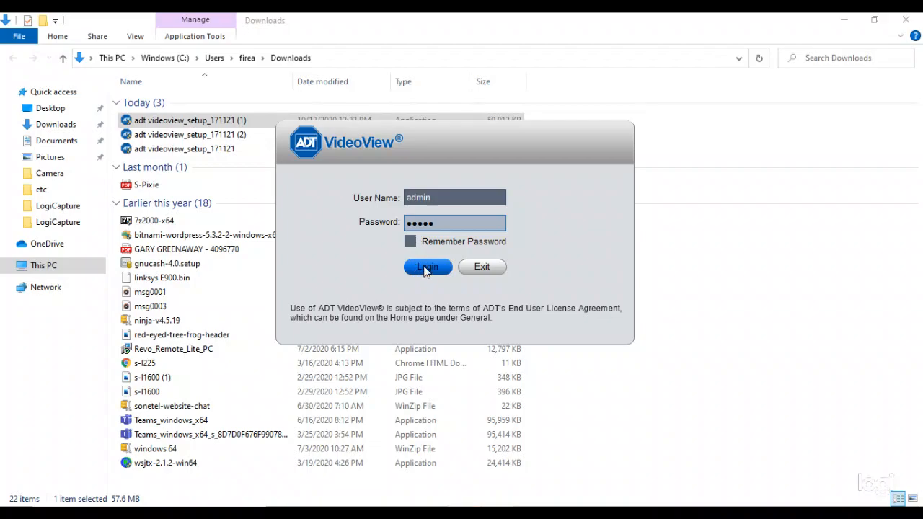
left_click(427, 267)
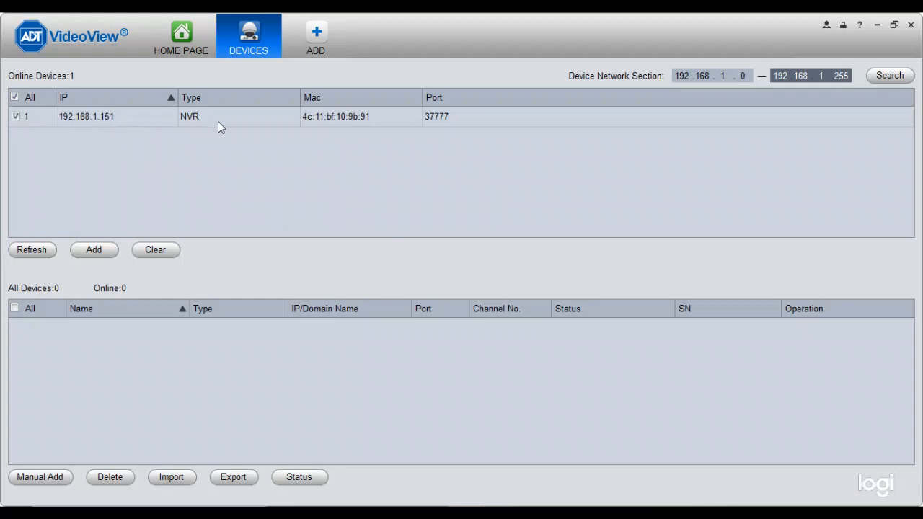
mouse_move(170, 124)
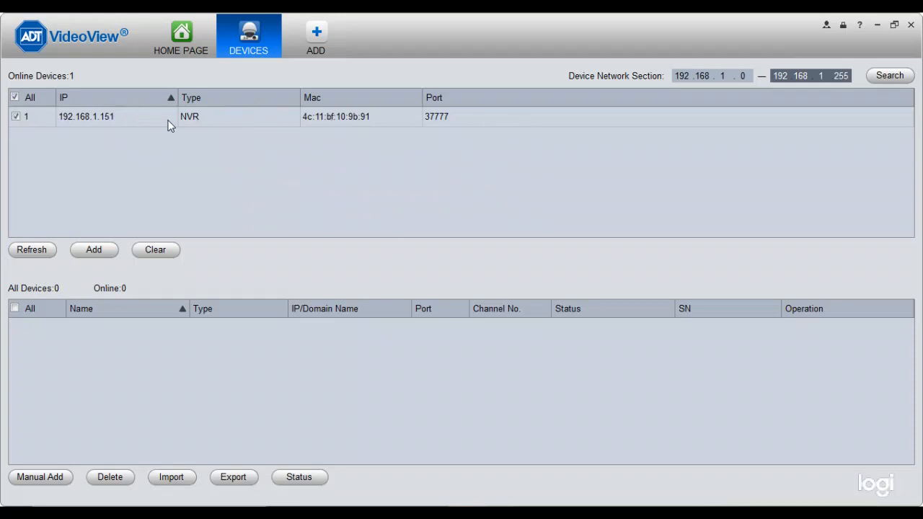
mouse_move(137, 122)
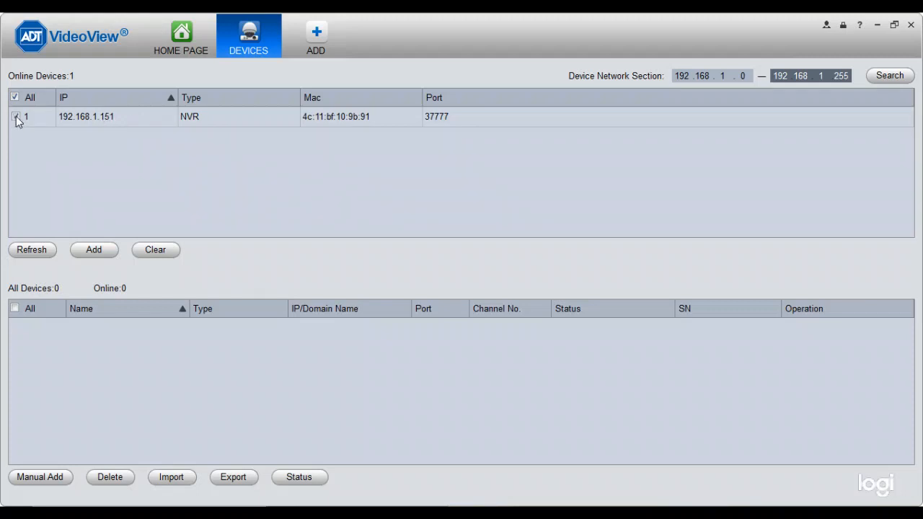
left_click(92, 250)
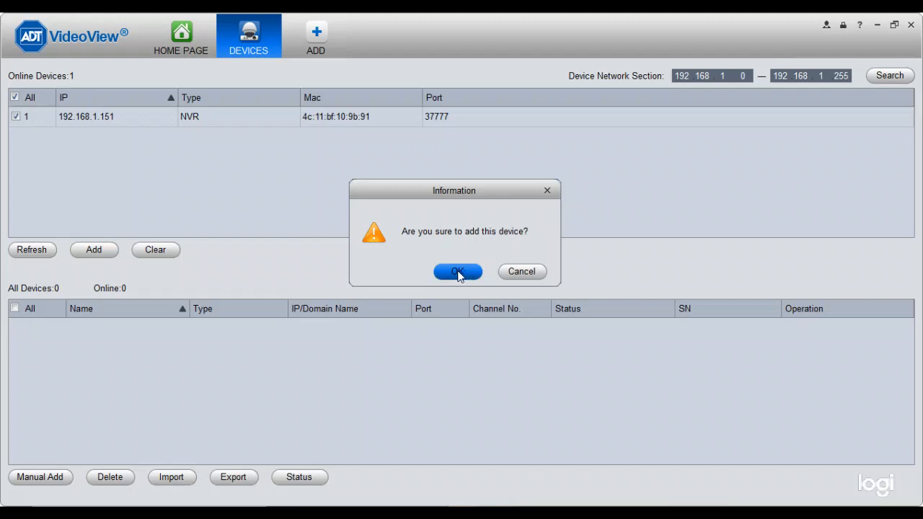
left_click(458, 271)
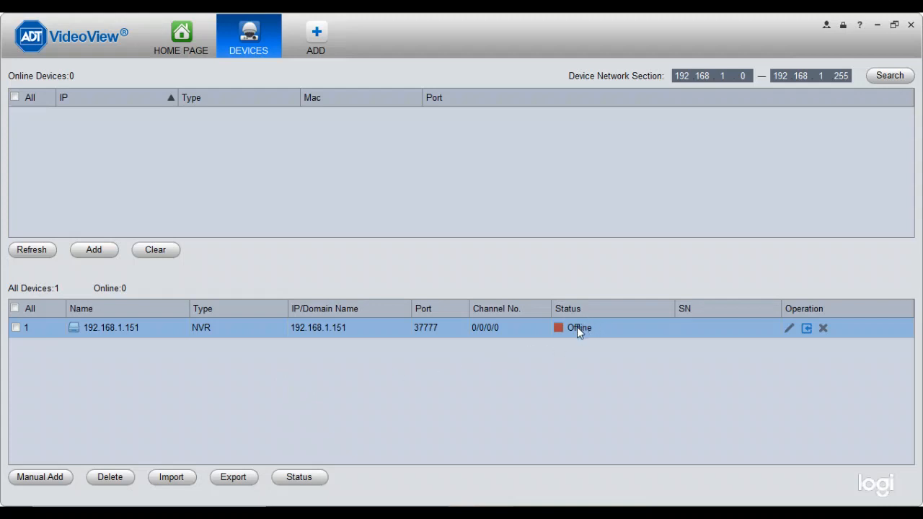
mouse_move(104, 341)
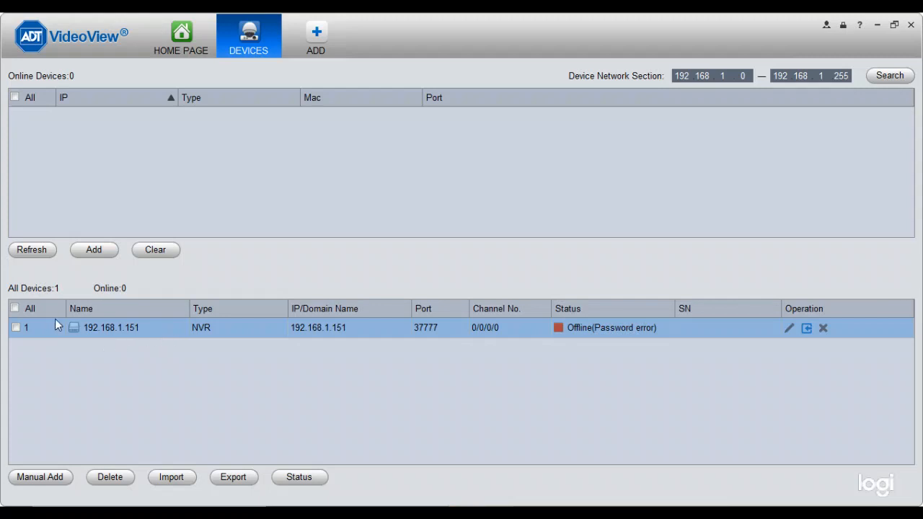
Edit the NVR's connection settings, enter a password and save it.
left_click(14, 308)
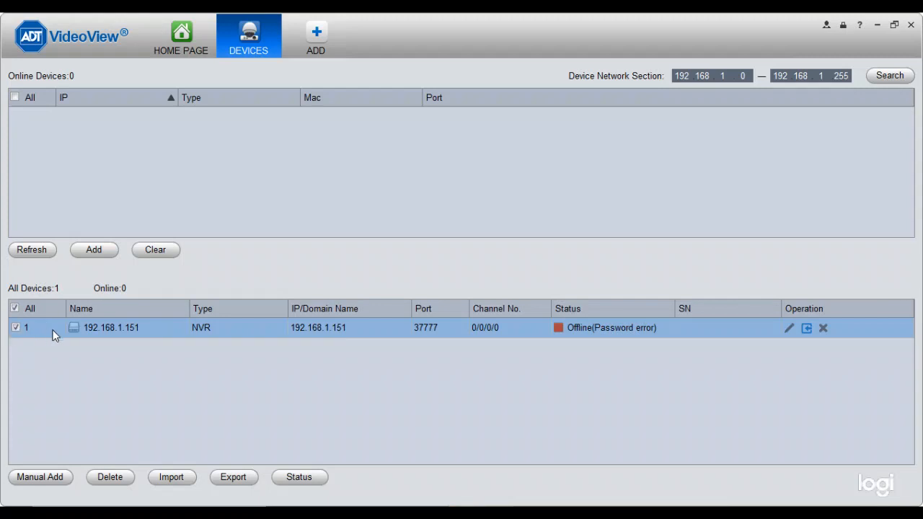
left_click(789, 329)
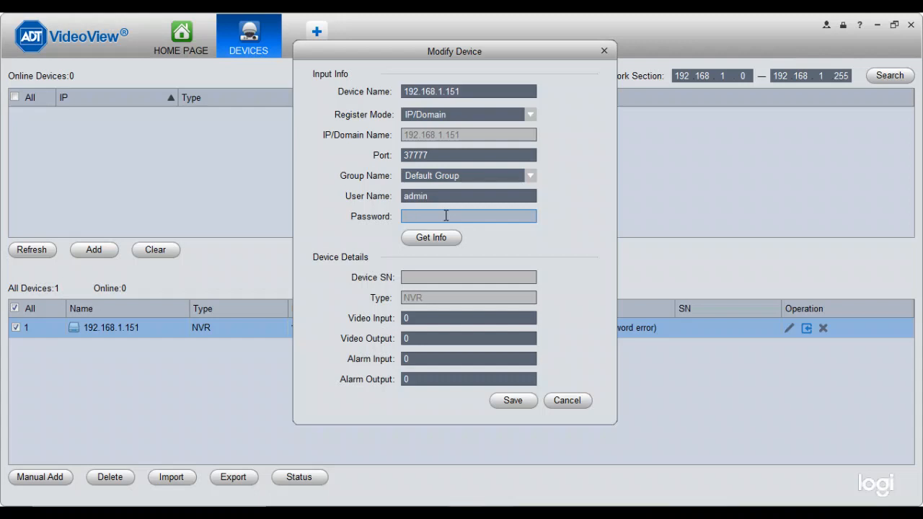
type("•")
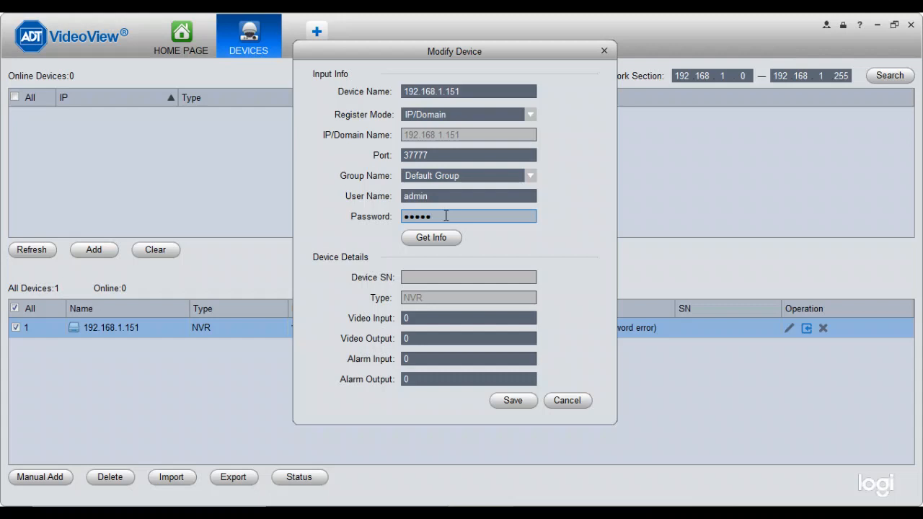
type("••••")
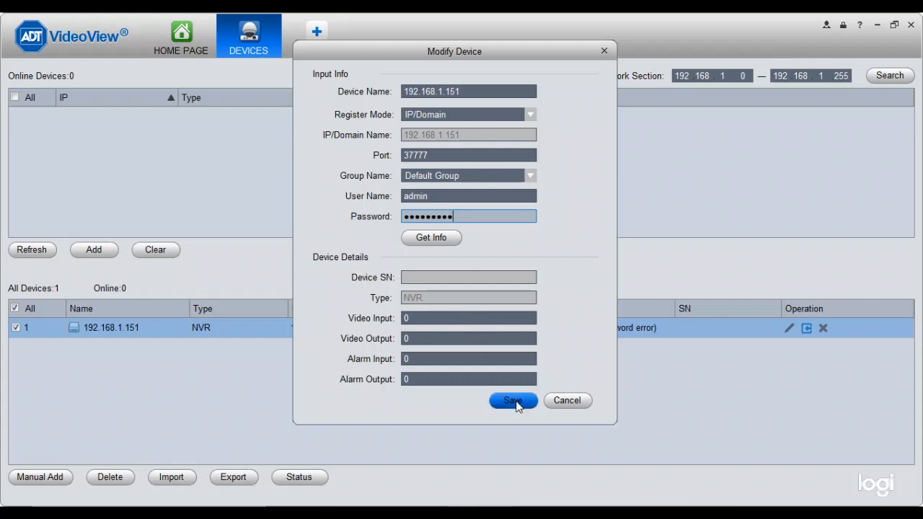
left_click(513, 401)
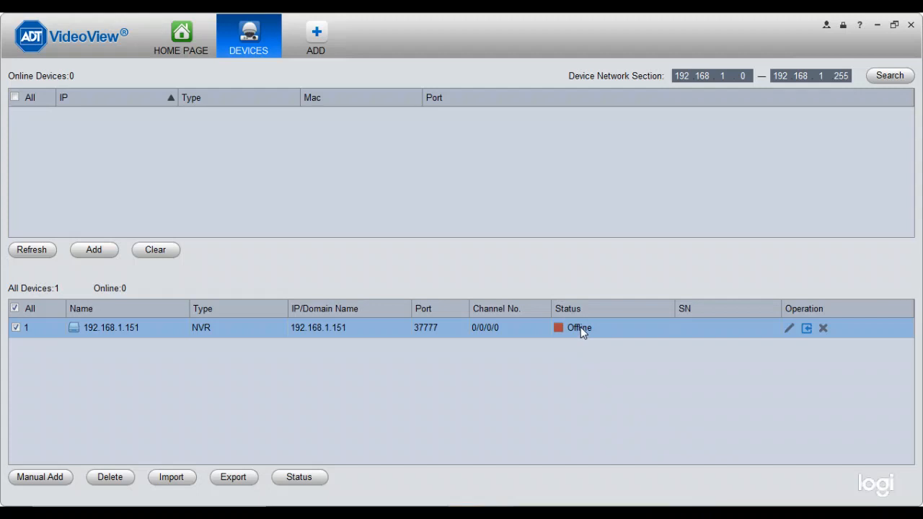
mouse_move(583, 345)
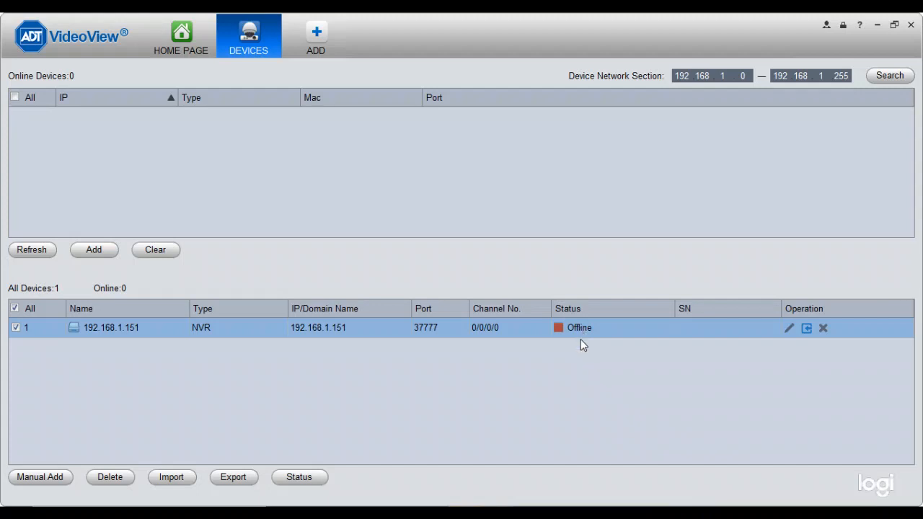
mouse_move(574, 356)
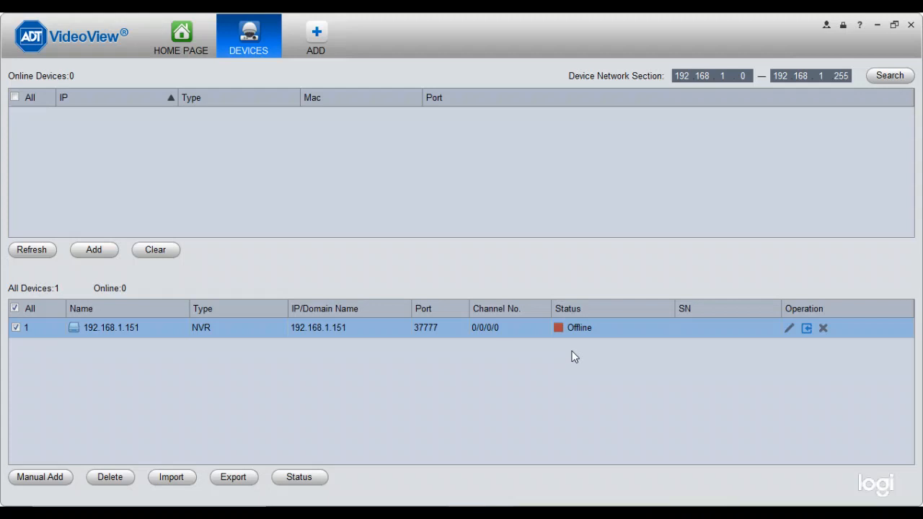
mouse_move(566, 354)
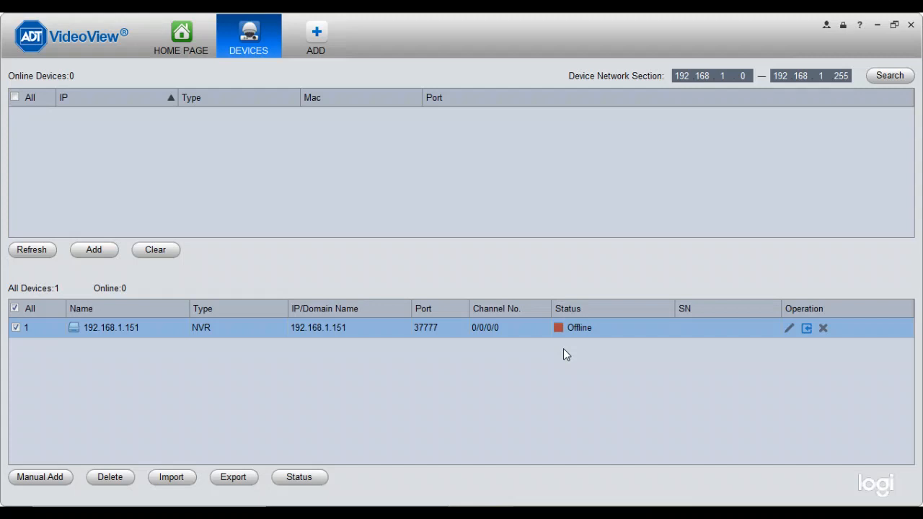
mouse_move(253, 343)
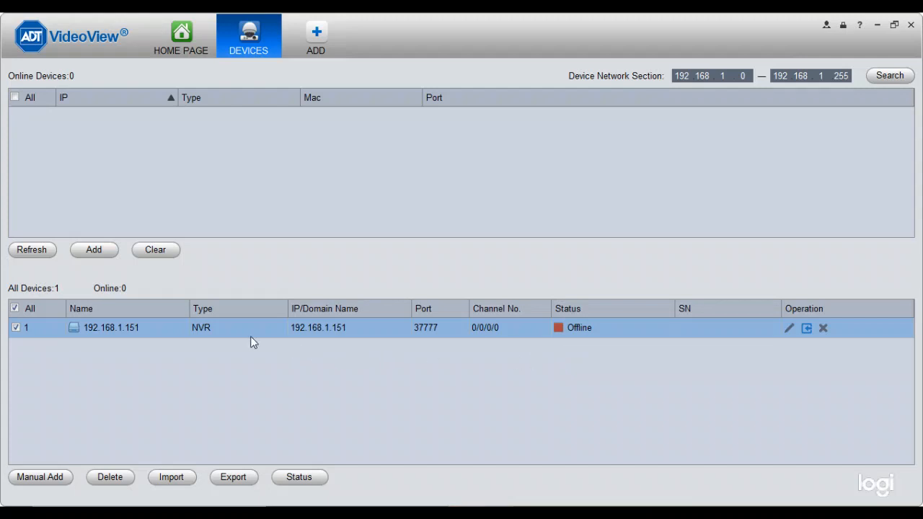
Re-enter the correct password, Get Info to fill the serial number, and save so the NVR shows Online.
left_click(789, 328)
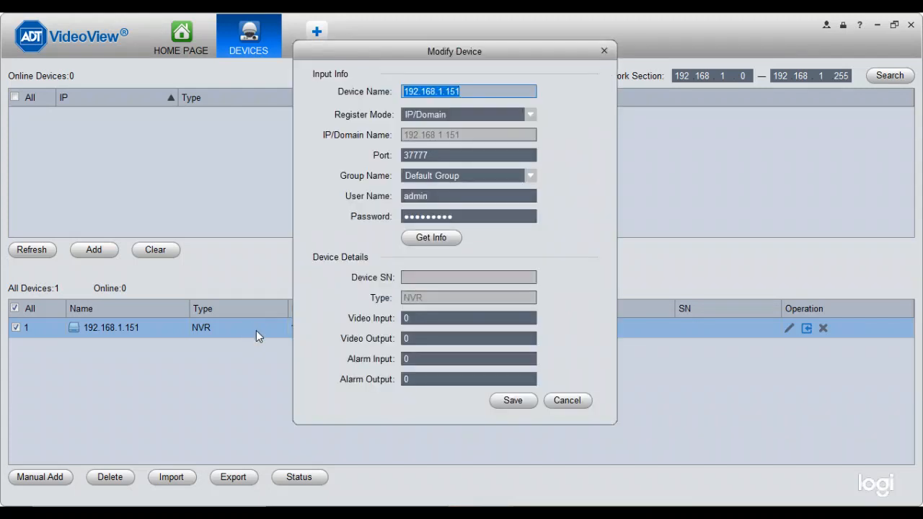
left_click(469, 216)
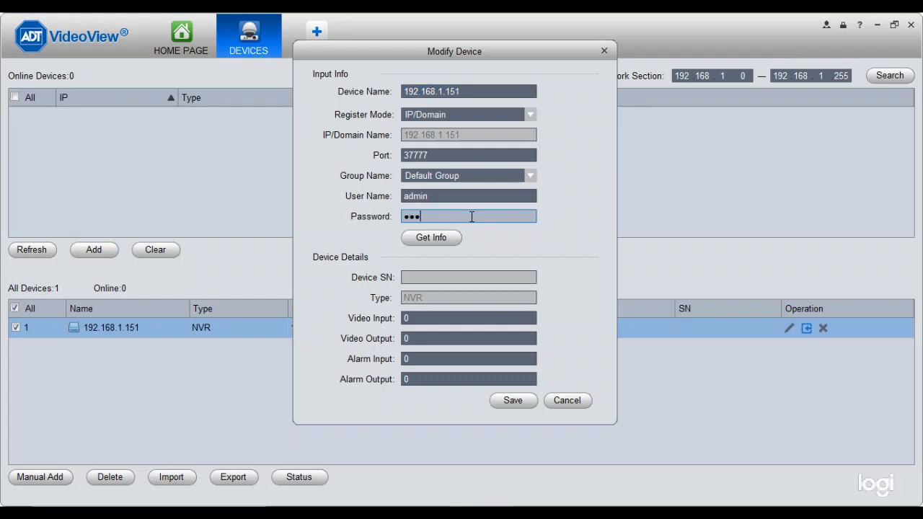
type("•••")
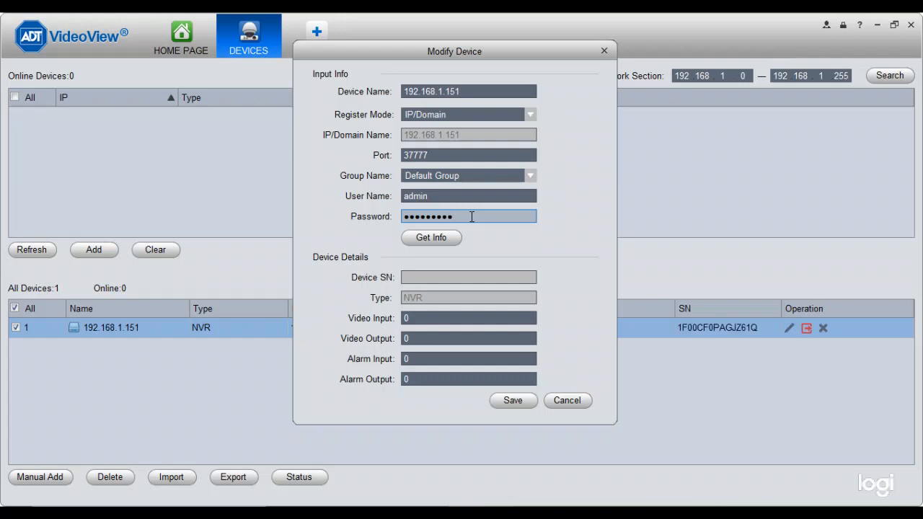
left_click(430, 237)
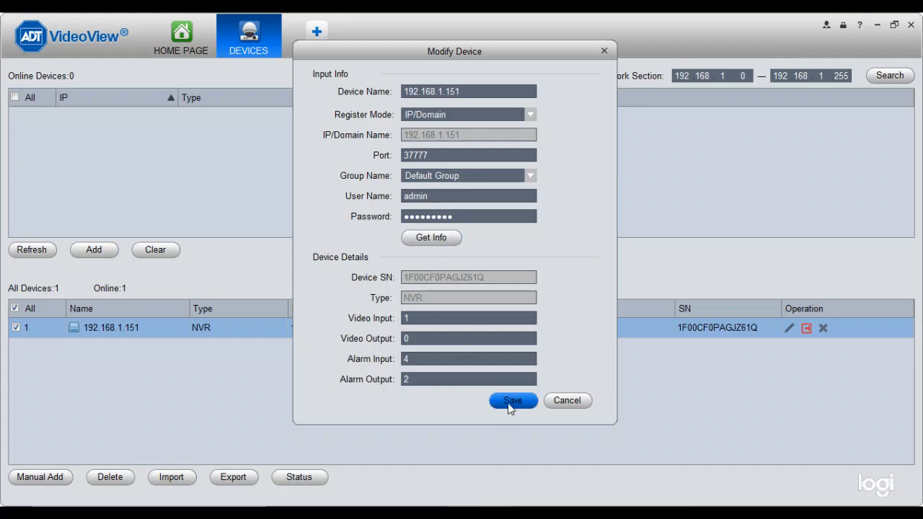
left_click(513, 401)
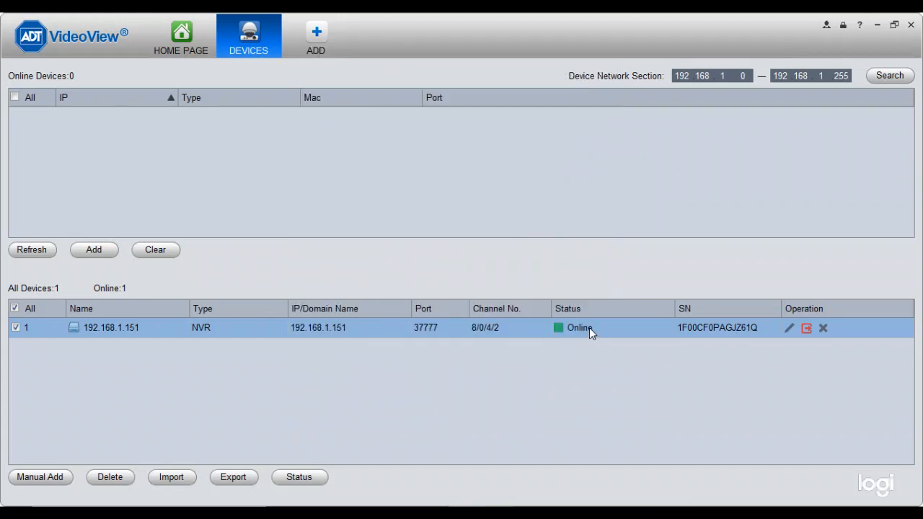
left_click(787, 329)
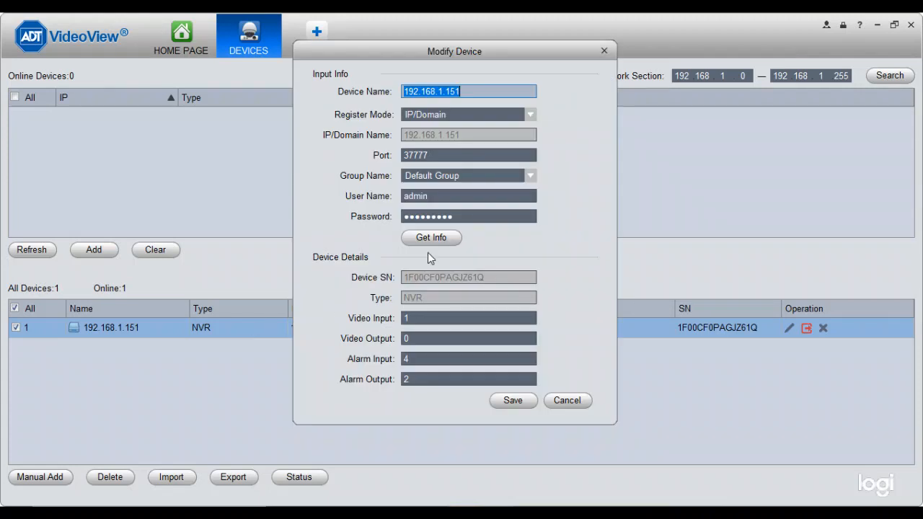
mouse_move(382, 240)
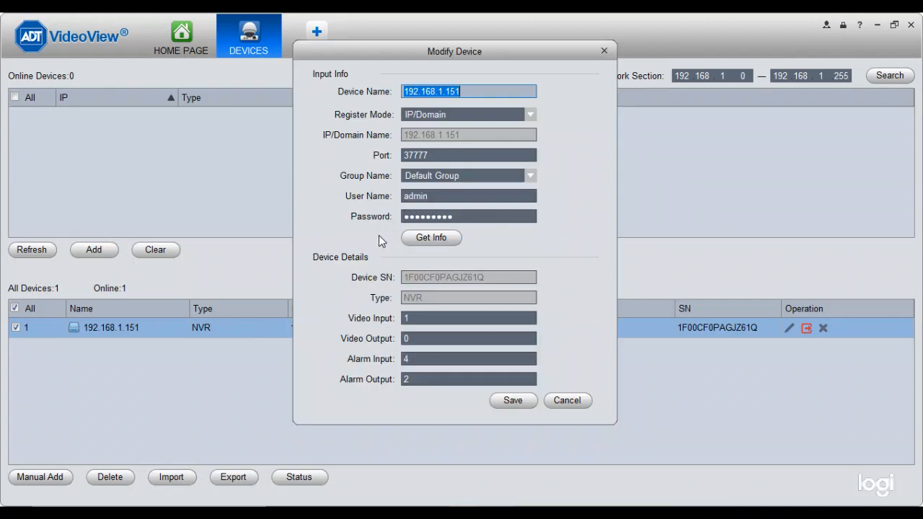
left_click(513, 400)
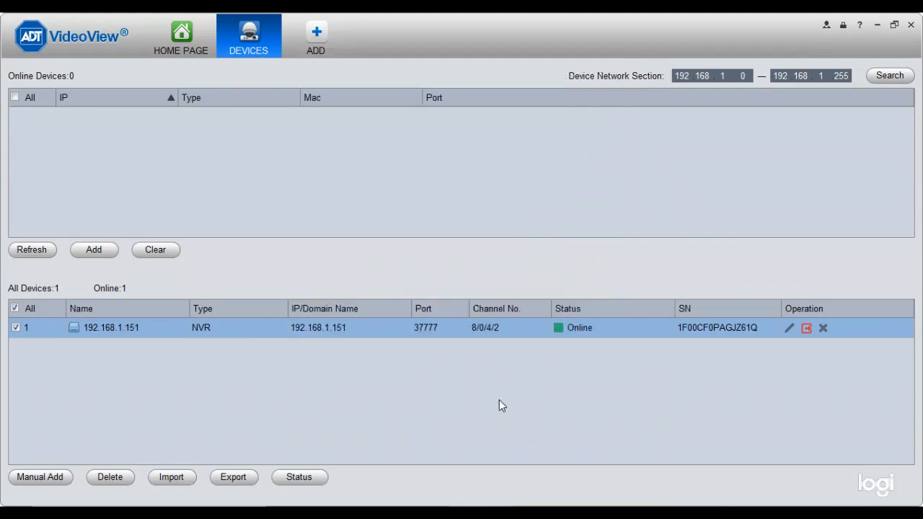
mouse_move(150, 131)
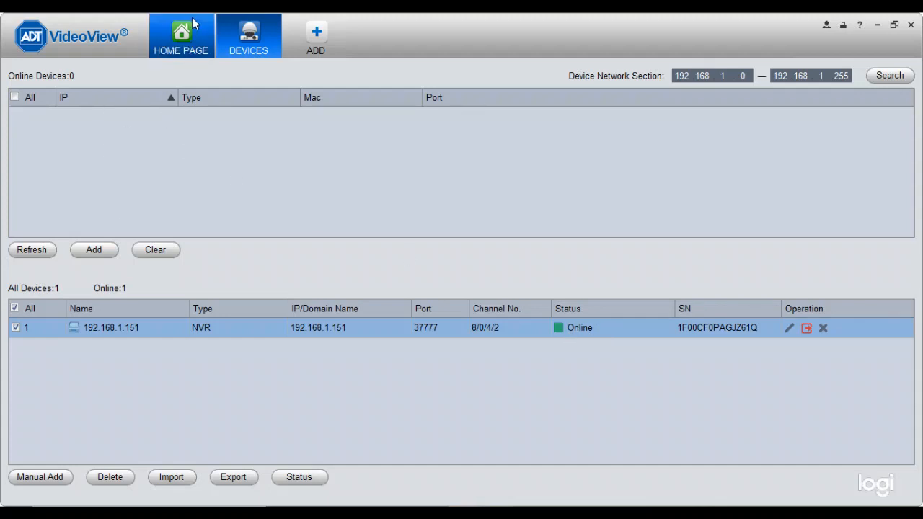
From the Home Page open Live View and stream the Garage camera in the first pane.
left_click(182, 37)
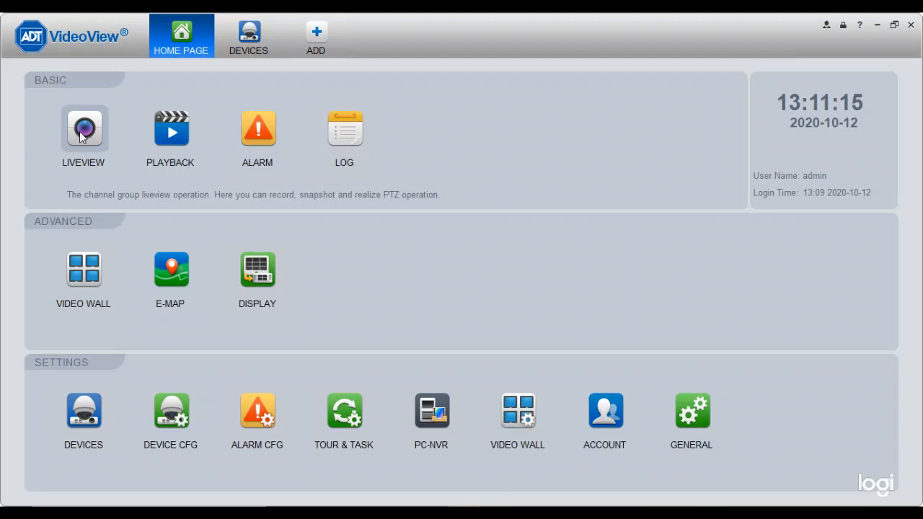
left_click(84, 129)
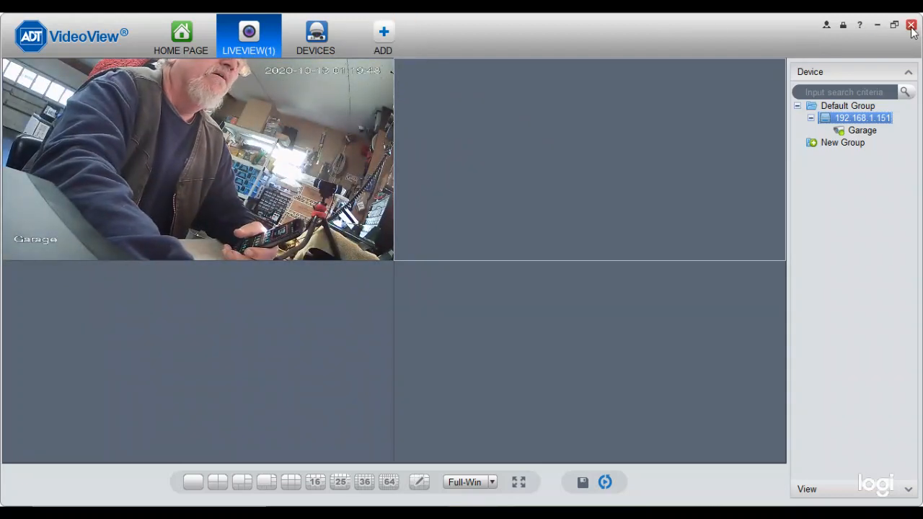
Exit ADT VideoView and confirm with OK.
left_click(911, 25)
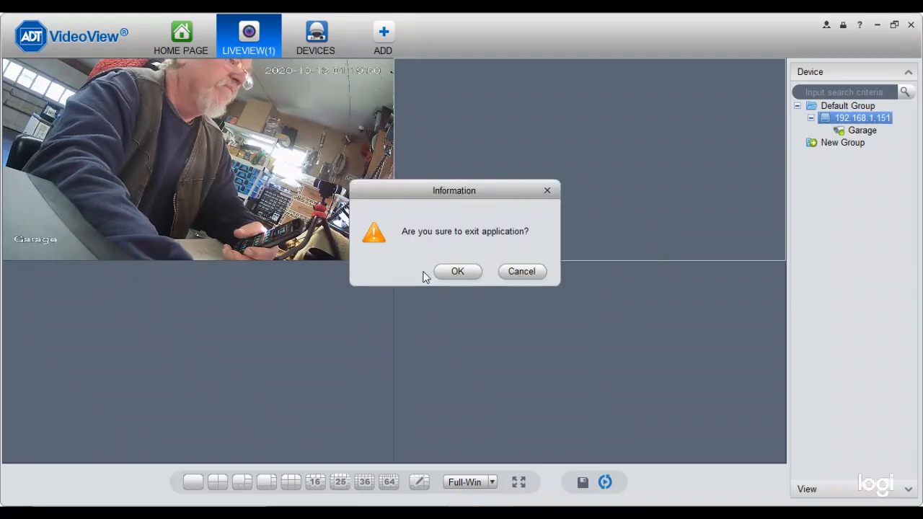
left_click(457, 271)
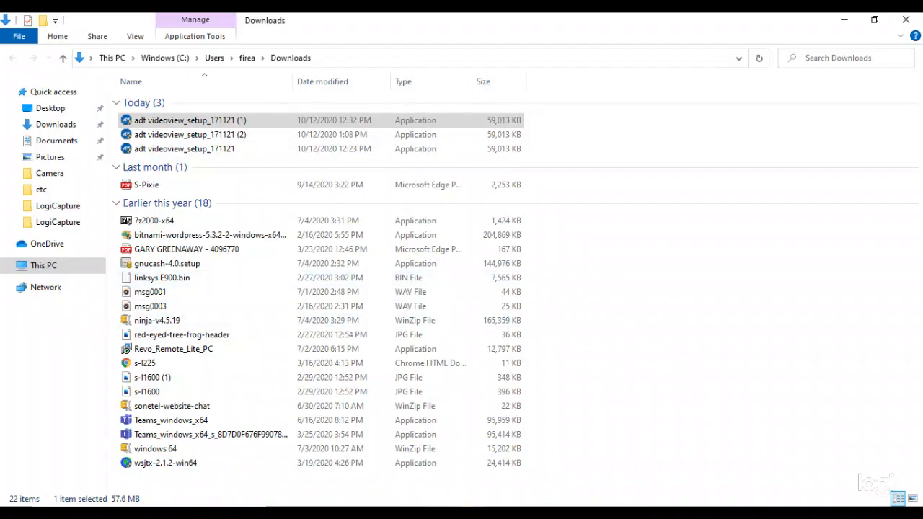